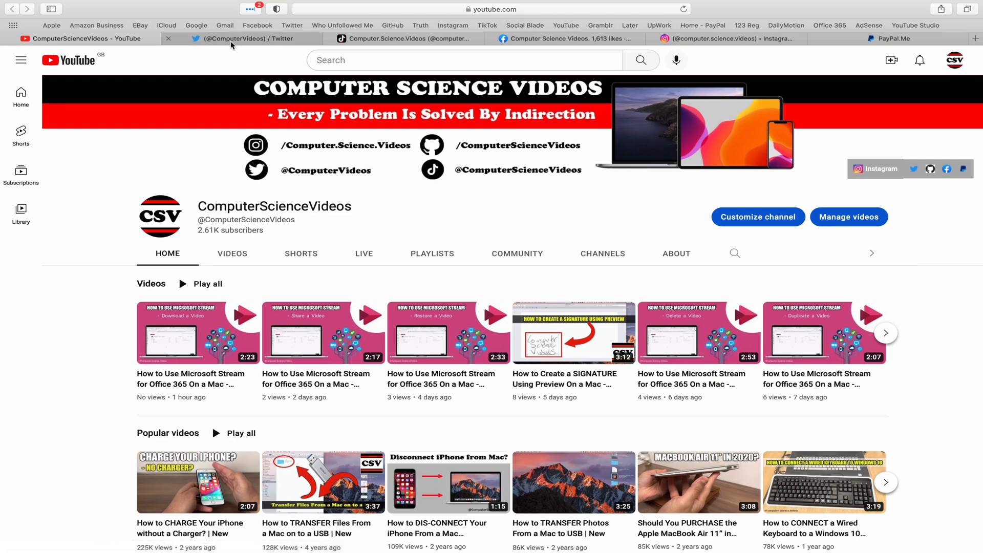
Switch through the Twitter profile tab to the Instagram profile in Safari.
click(232, 39)
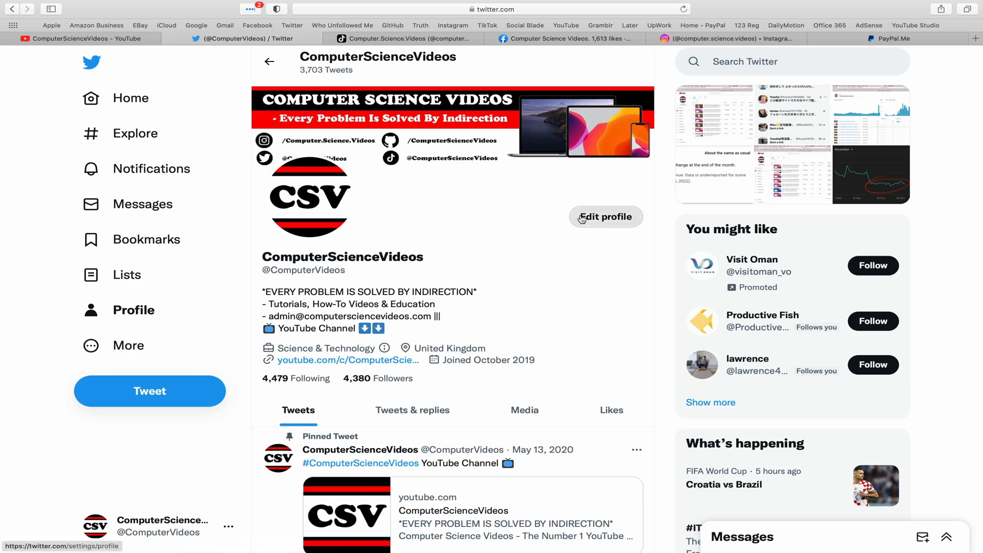
mouse_move(458, 77)
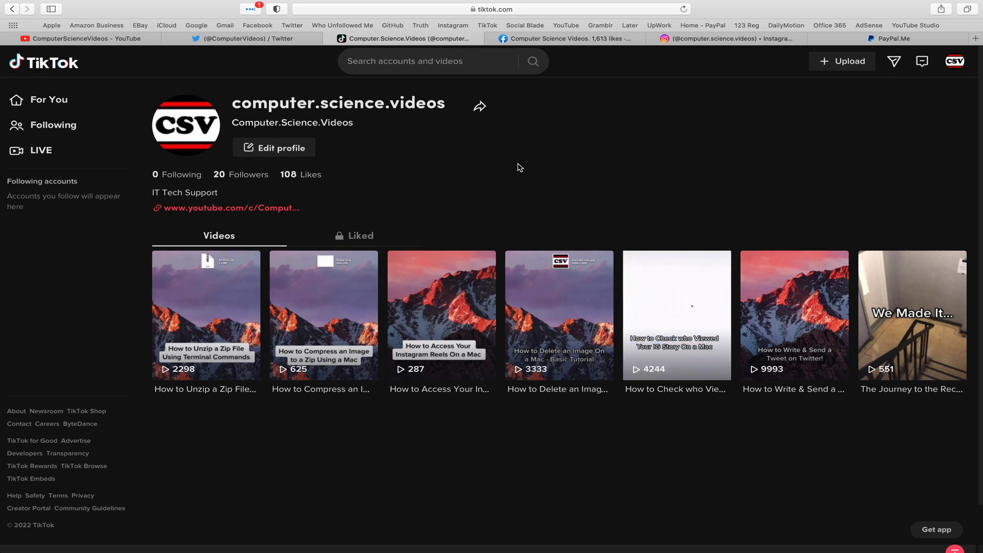
click(564, 39)
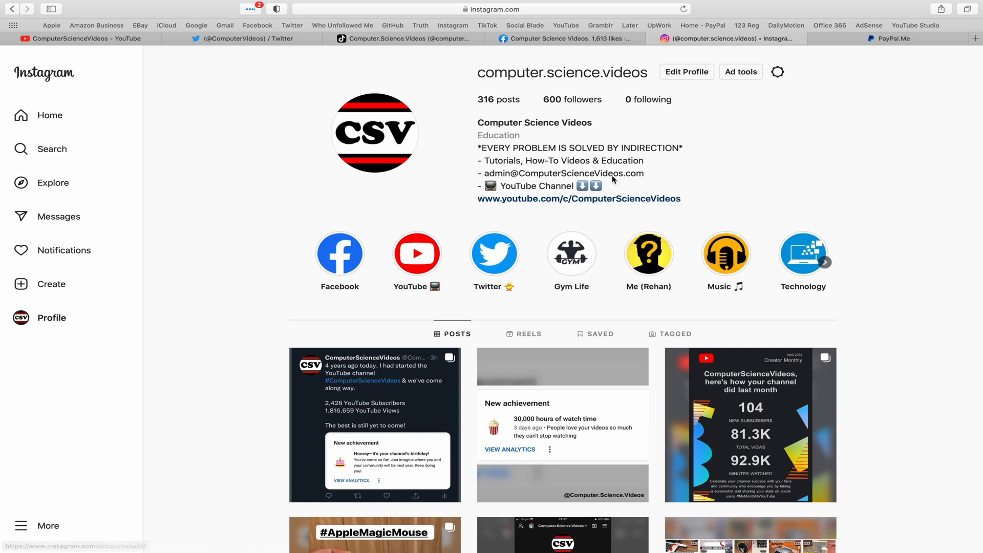
mouse_move(786, 269)
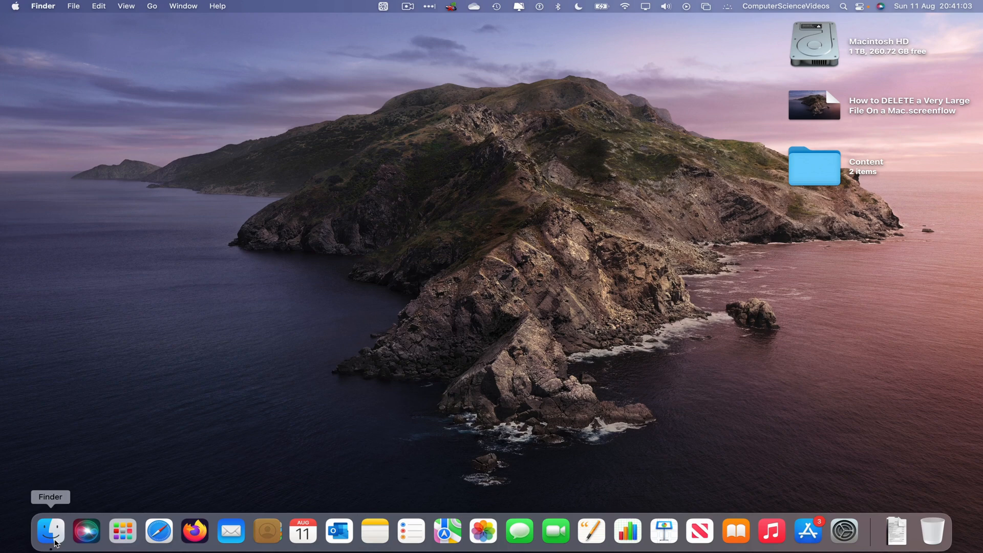
Open a Finder window on the Desktop and show Get Info for the Content folder.
click(52, 531)
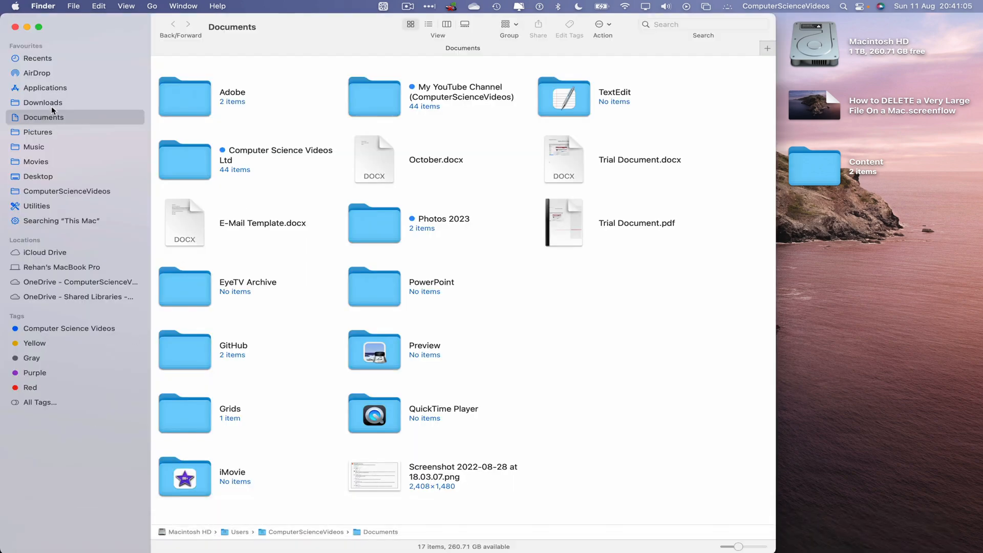
click(37, 176)
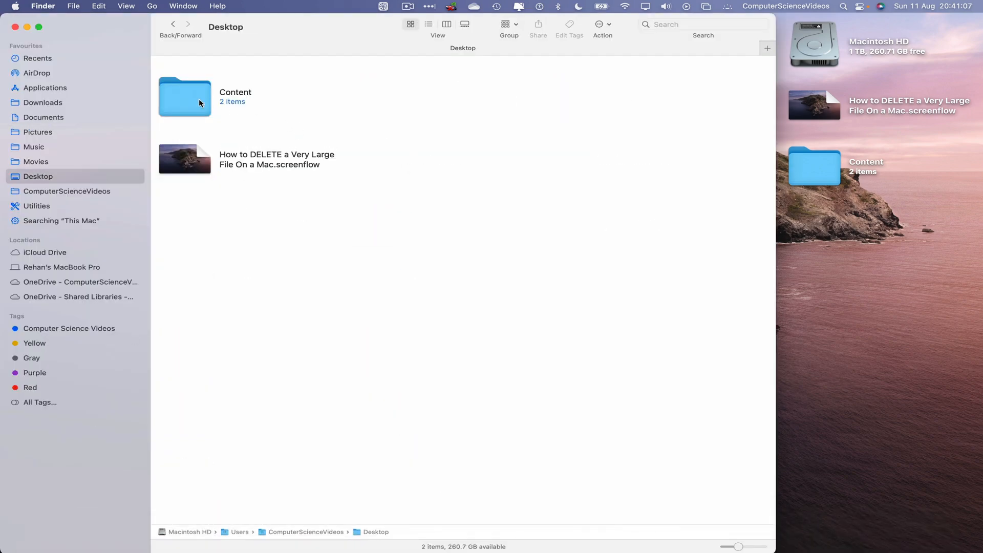
right_click(185, 97)
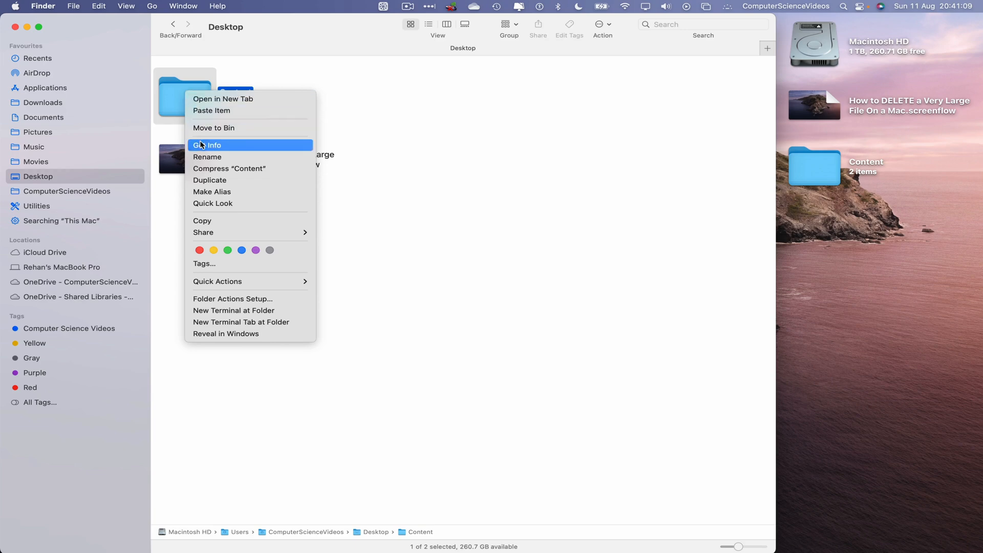
click(214, 145)
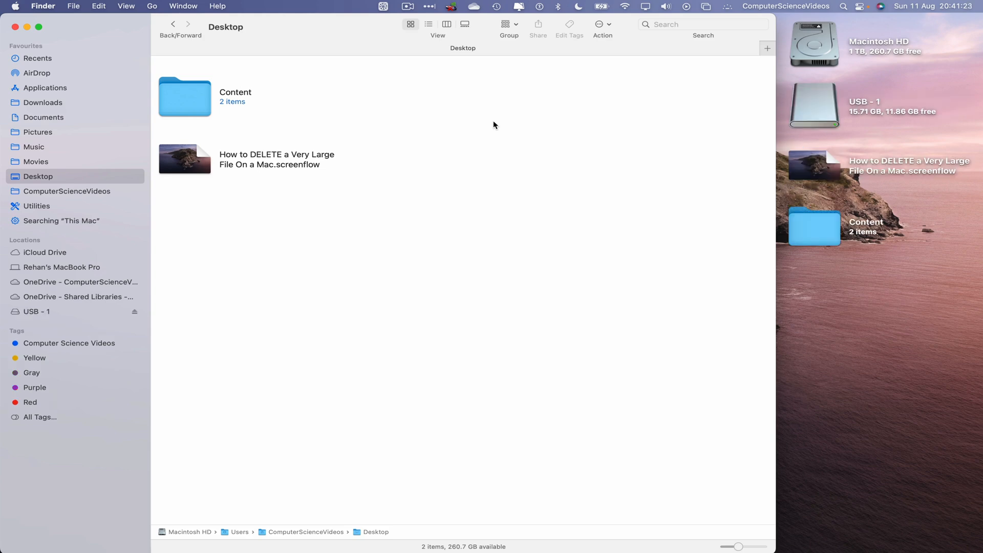
Show the contents of the USB - 1 drive, listing 22 items with 11.86 GB available.
click(36, 311)
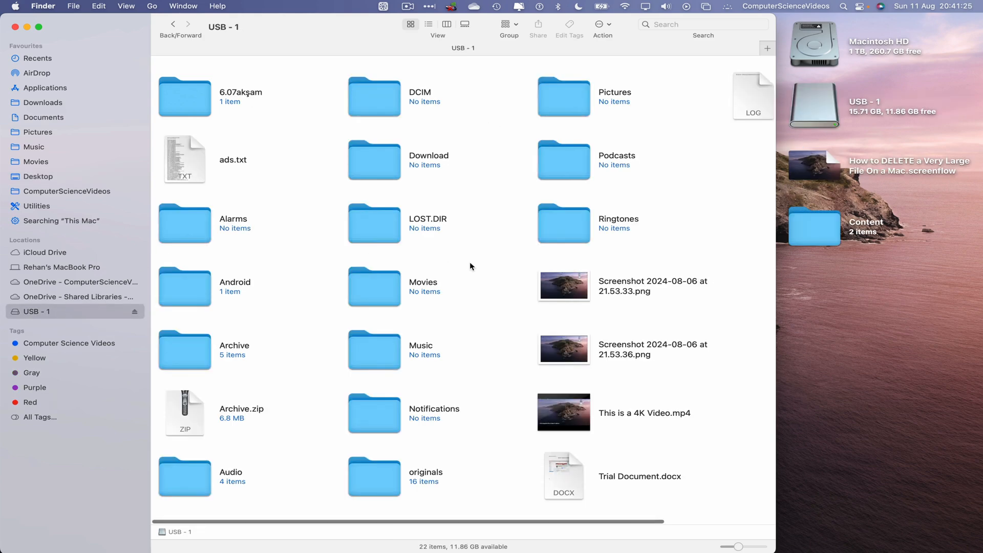
mouse_move(340, 98)
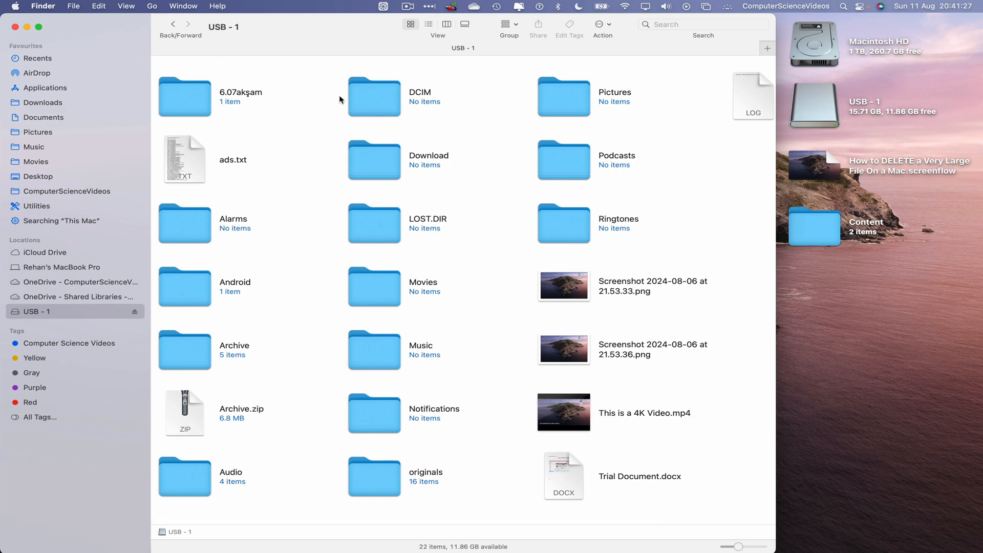
In a second Finder view, show the Desktop and bring up the Content folder's actions.
click(44, 117)
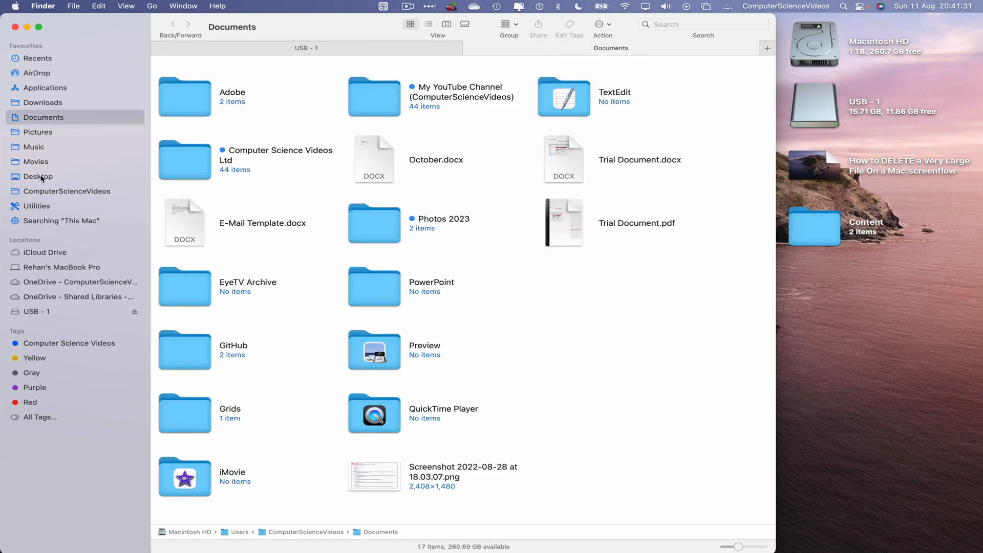
click(39, 176)
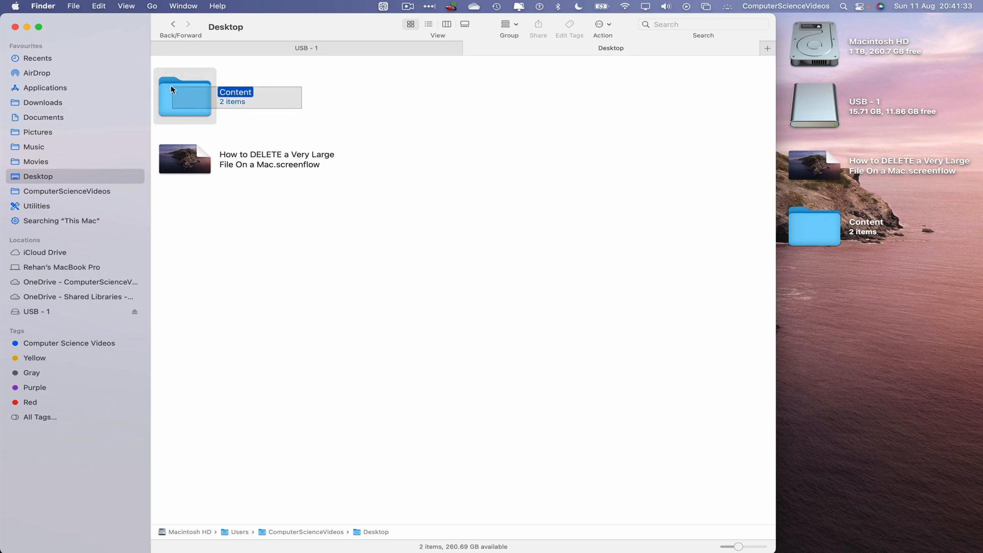
right_click(185, 94)
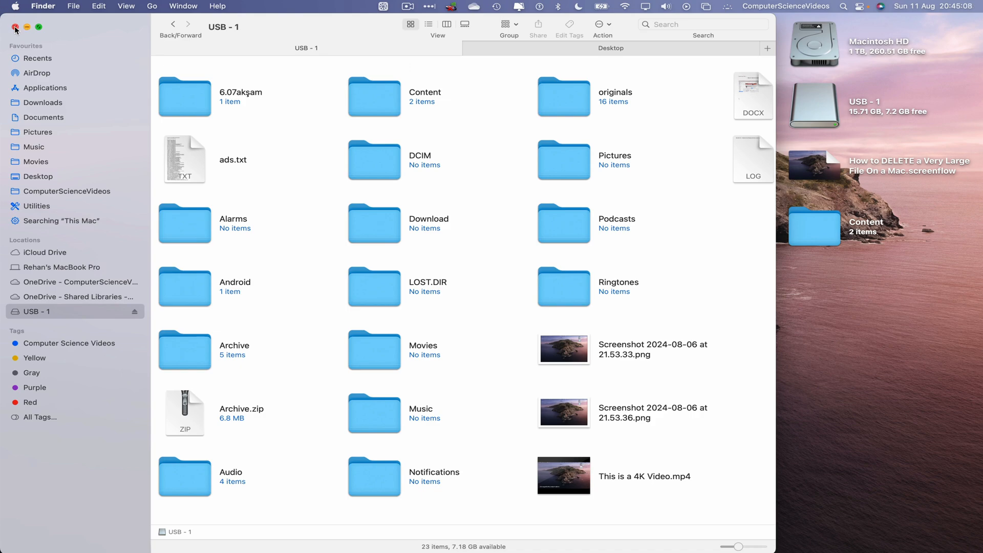
Close Finder, move Content to the Bin, empty the Bin, and eject USB - 1.
click(12, 27)
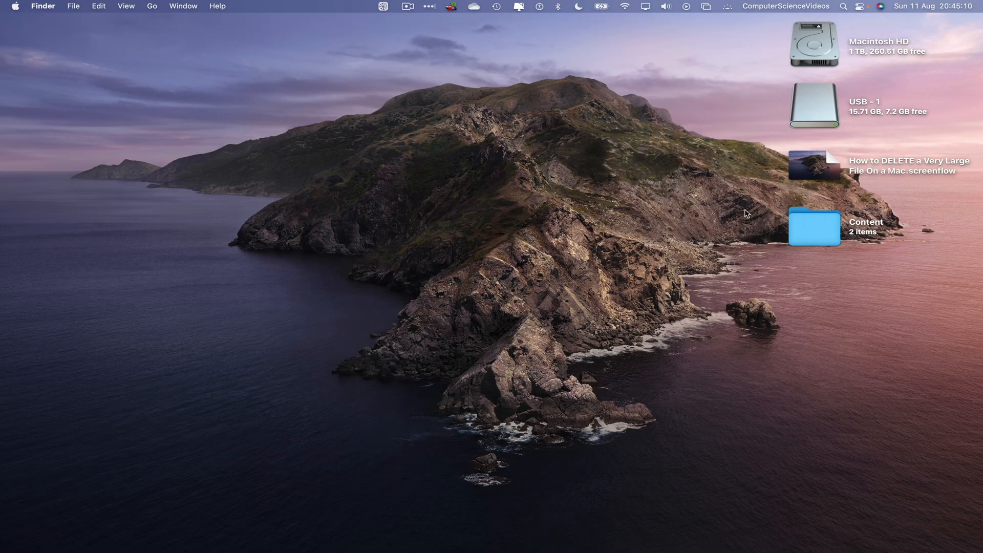
right_click(813, 226)
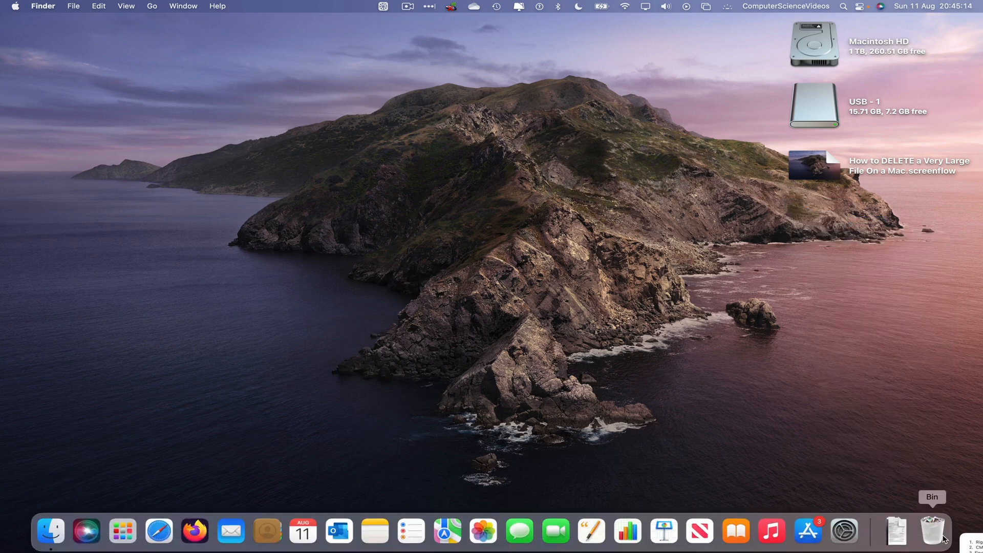
click(935, 531)
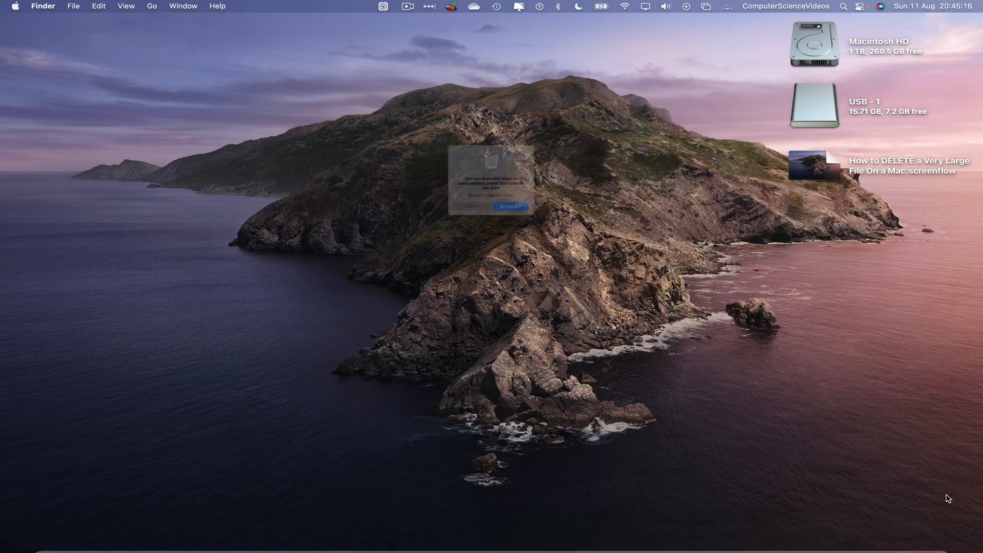
right_click(814, 107)
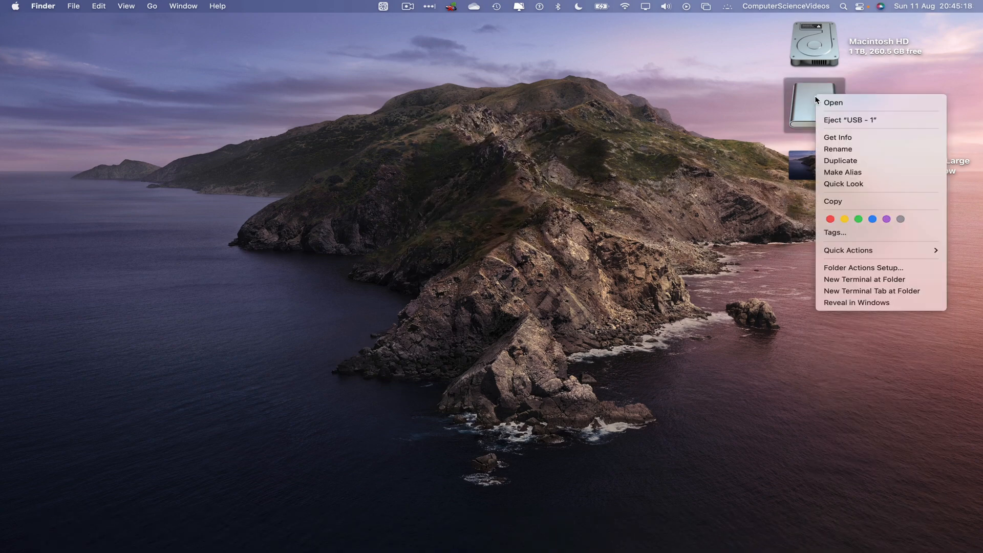
mouse_move(859, 119)
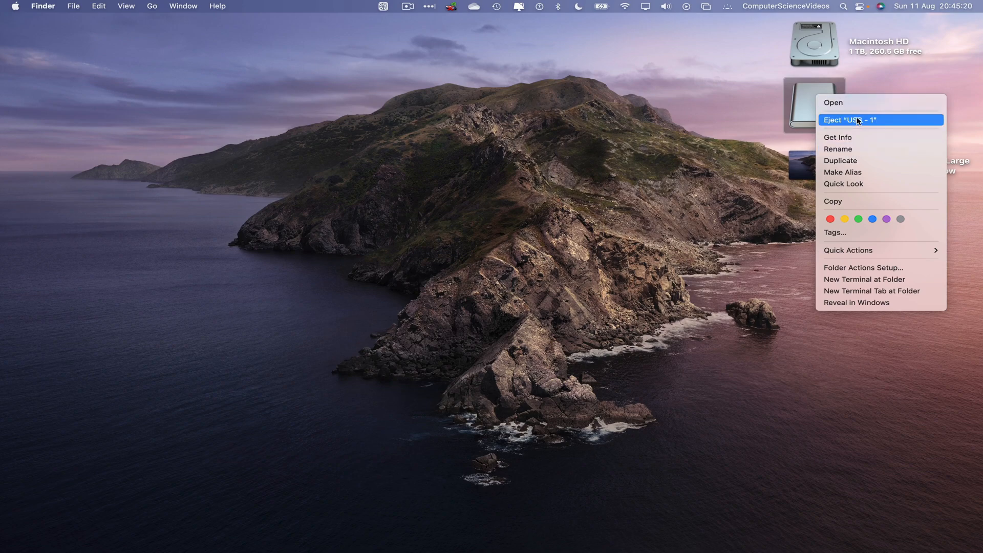
click(848, 120)
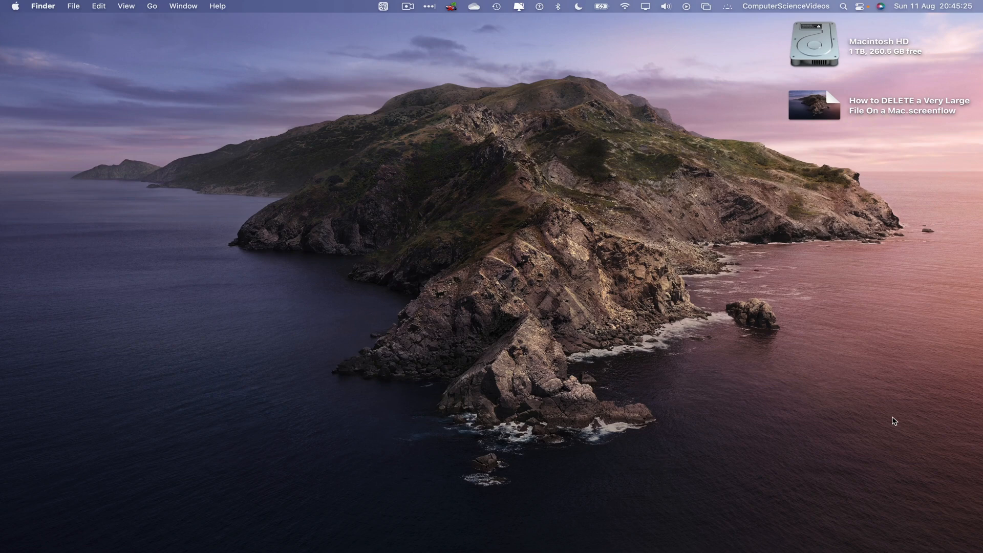
mouse_move(832, 166)
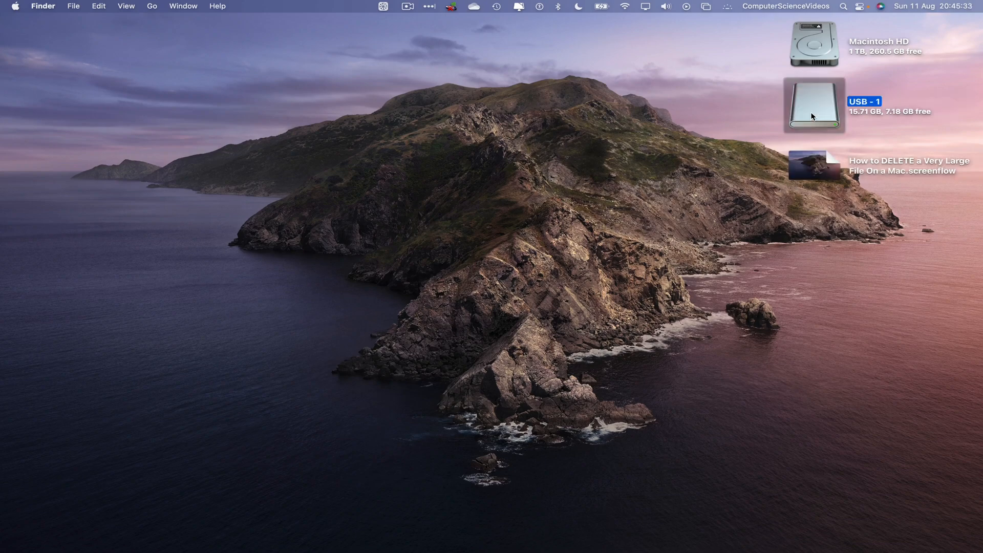
Open the reconnected USB - 1 drive to inspect its contents.
double_click(812, 106)
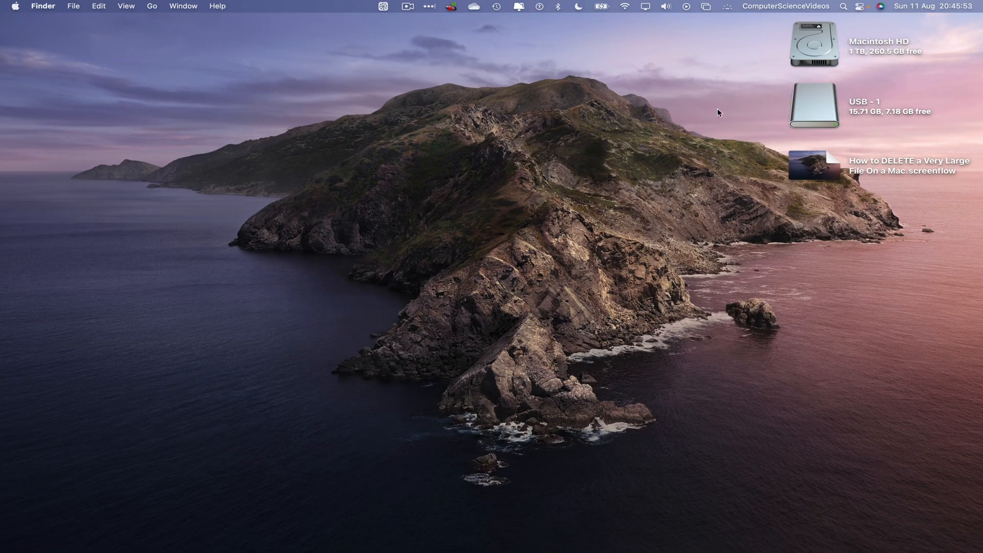
Eject USB - 1 from its desktop icon's context menu.
right_click(812, 106)
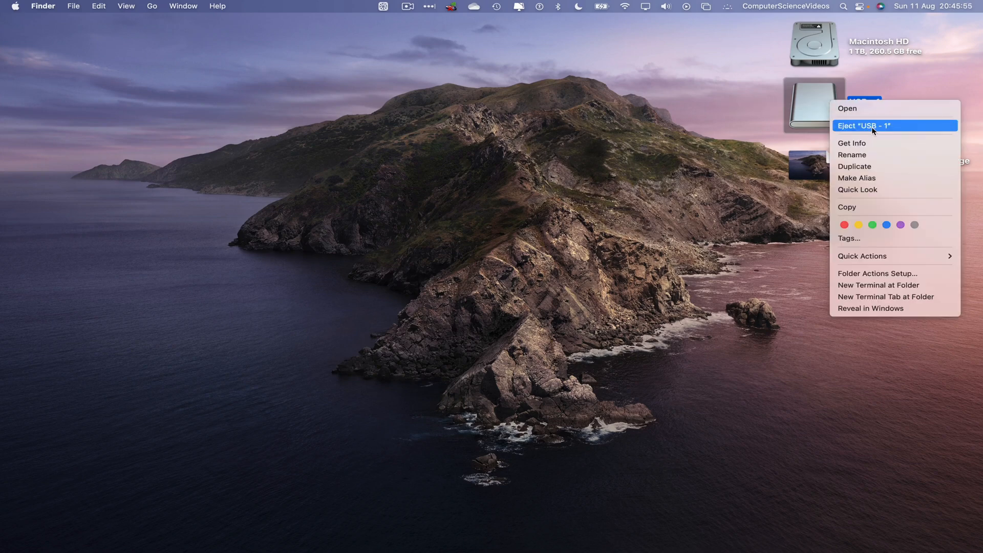
click(864, 126)
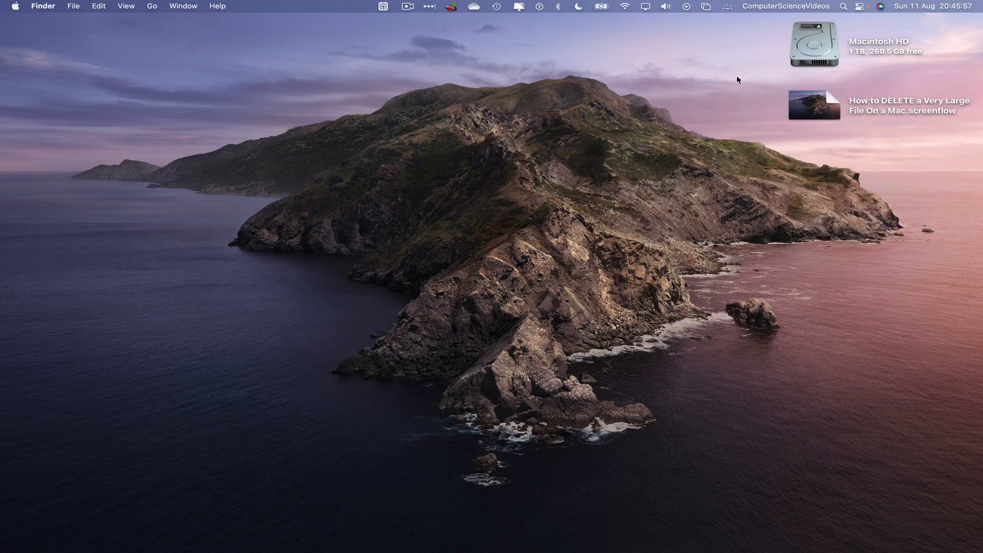
mouse_move(748, 76)
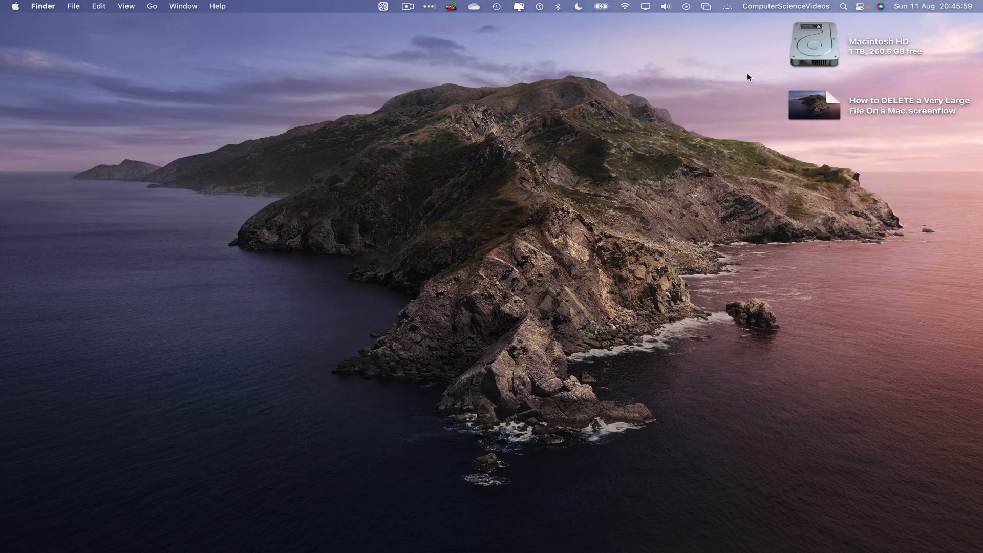